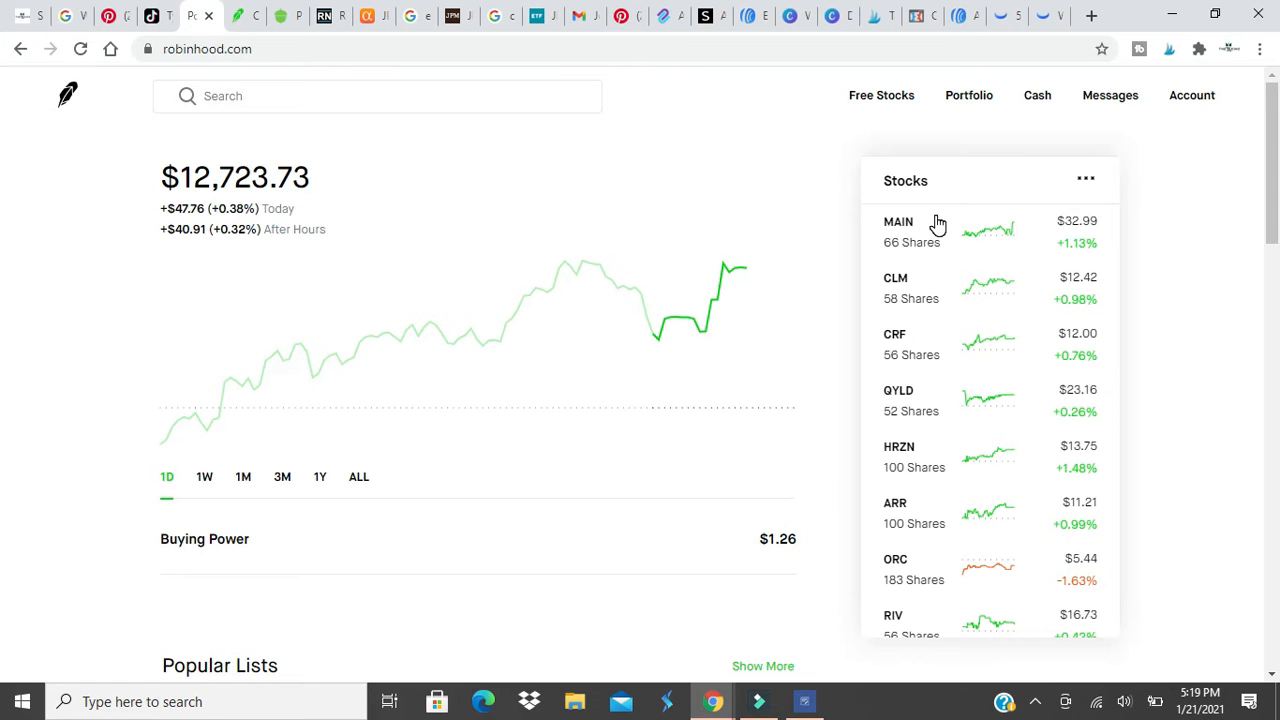
pyautogui.moveTo(958, 226)
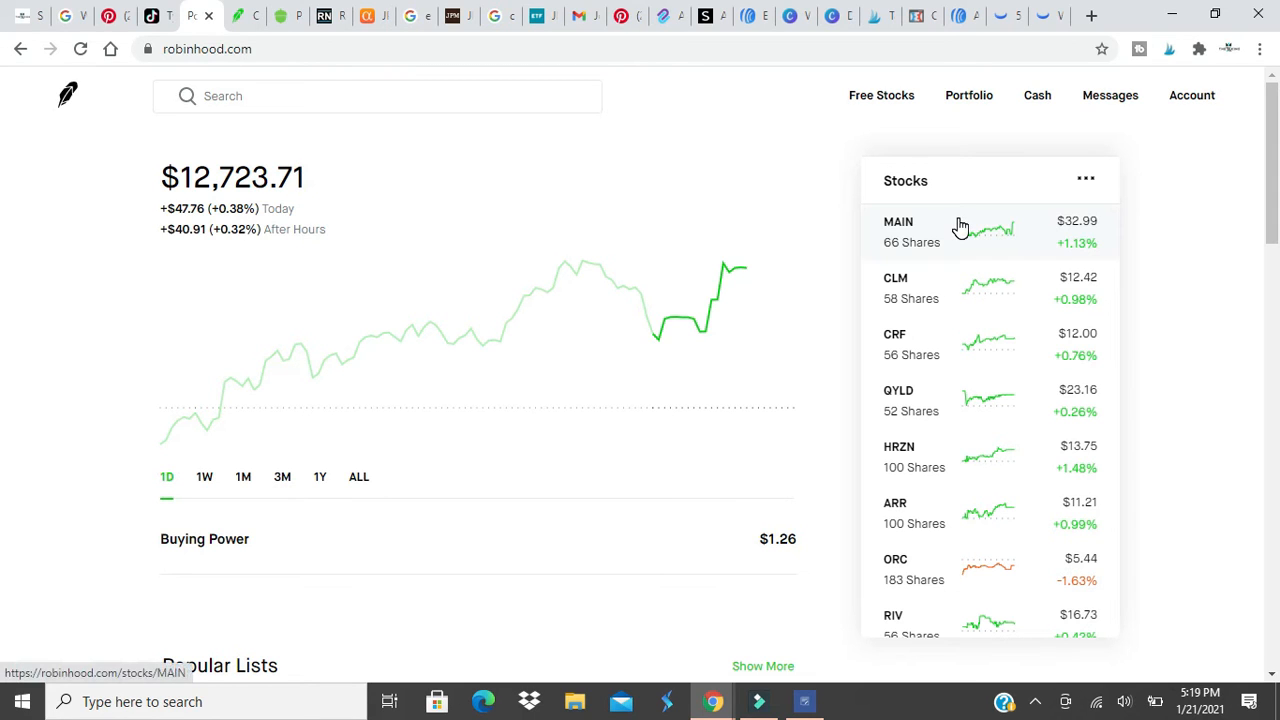
pyautogui.moveTo(970, 242)
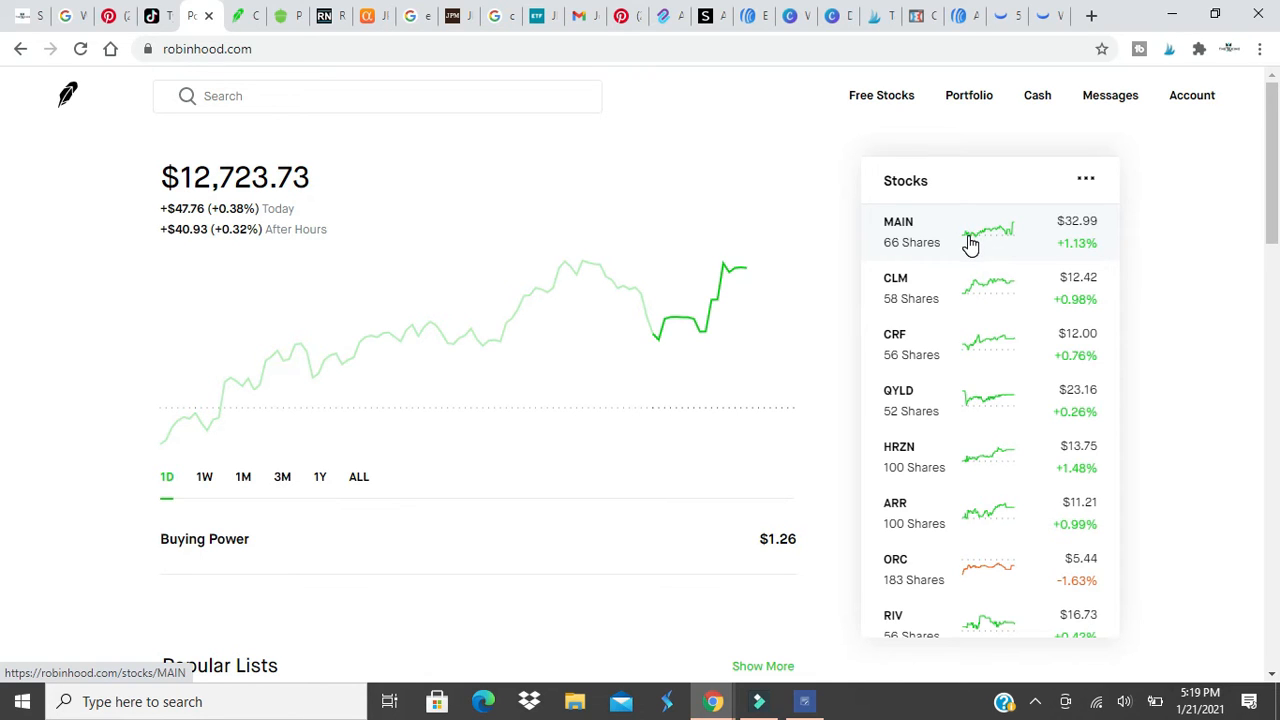
# - Scroll the Stocks sidebar down to the last holding, JEPI, and My First List
pyautogui.scroll(-3)
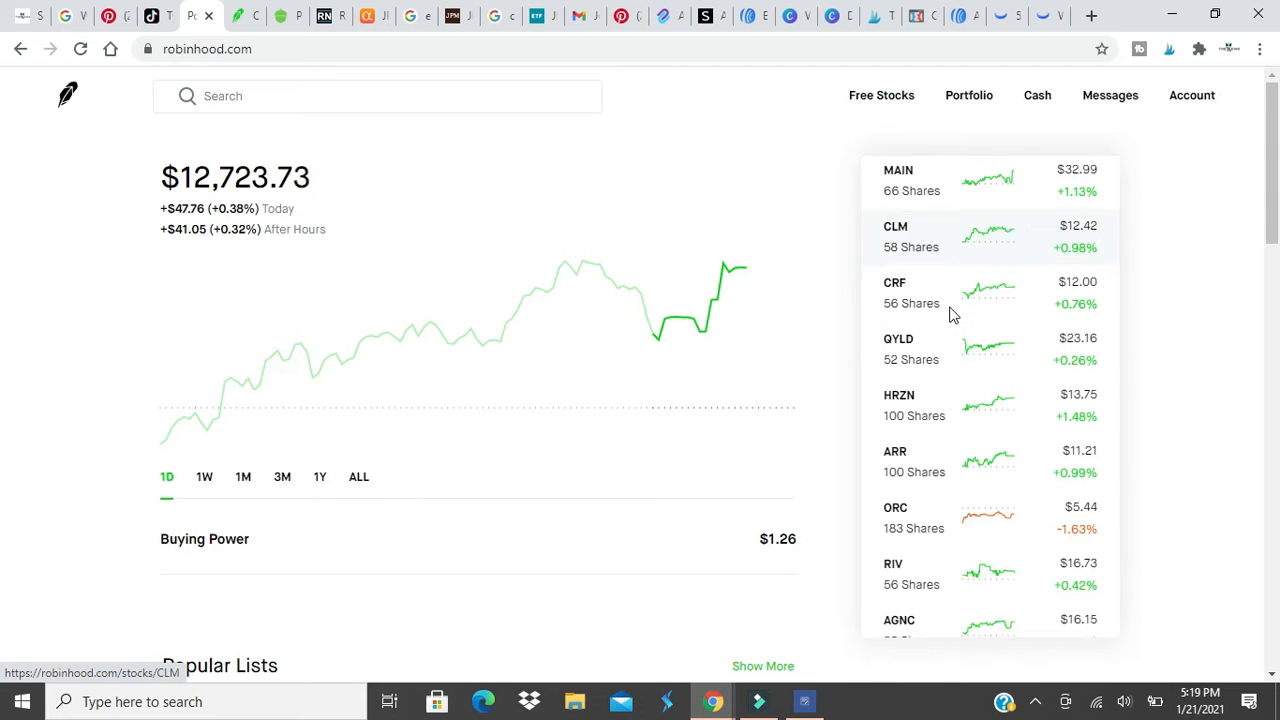
pyautogui.scroll(-3)
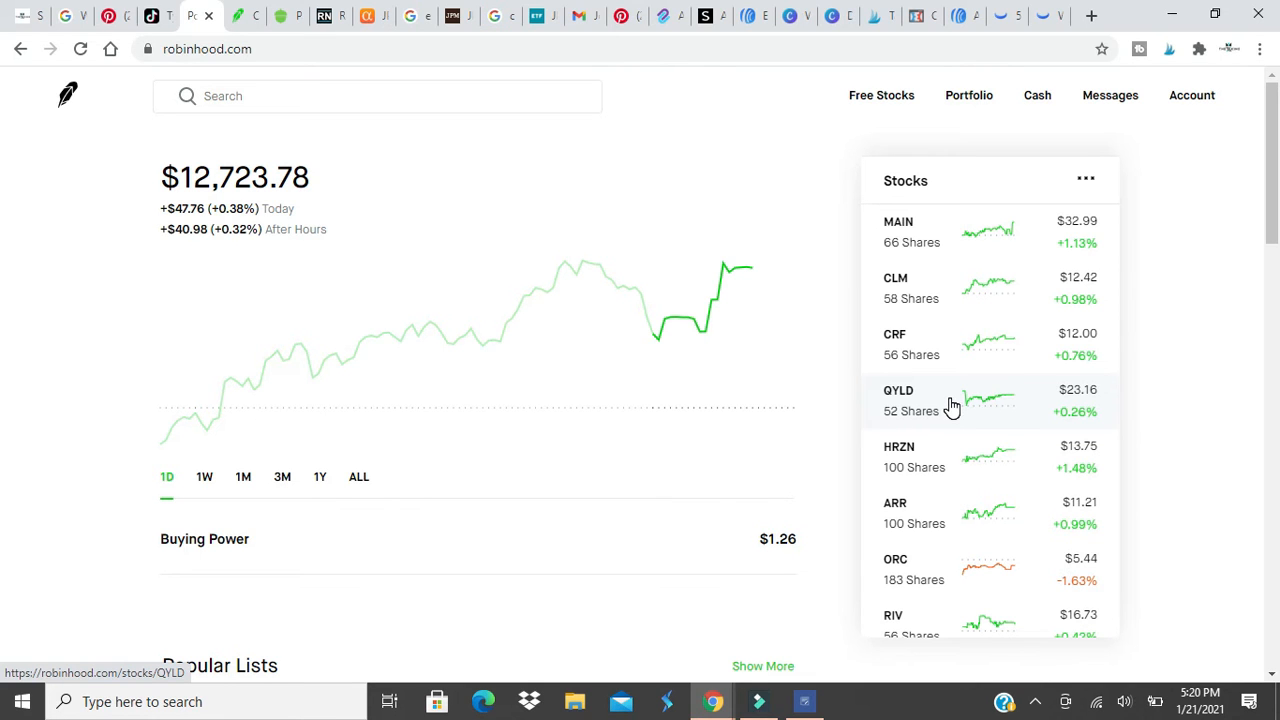
pyautogui.scroll(-3)
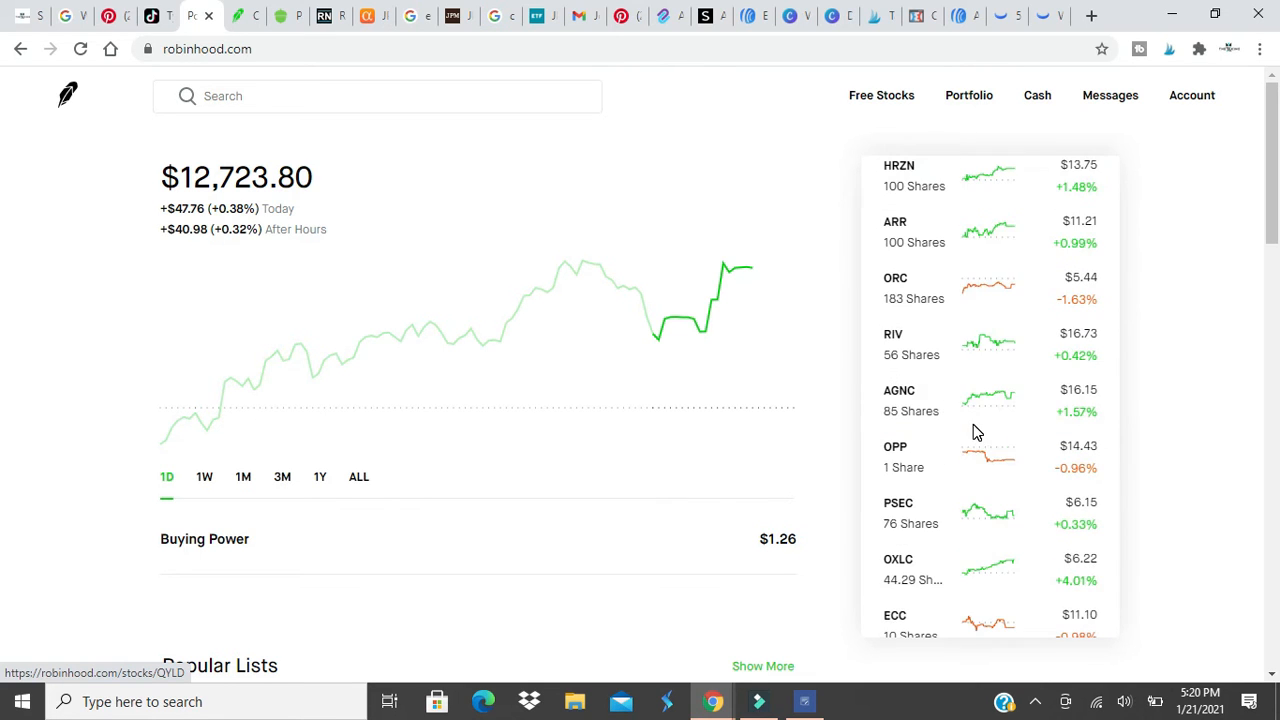
pyautogui.scroll(-3)
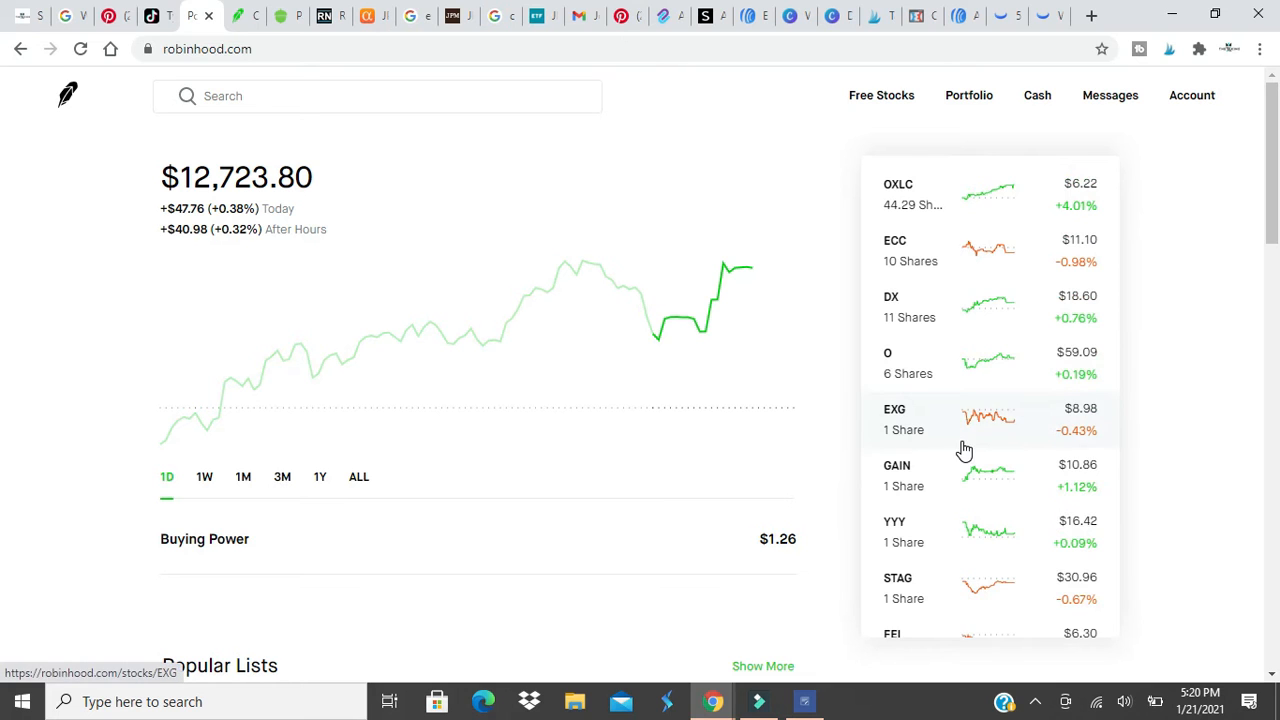
pyautogui.scroll(-3)
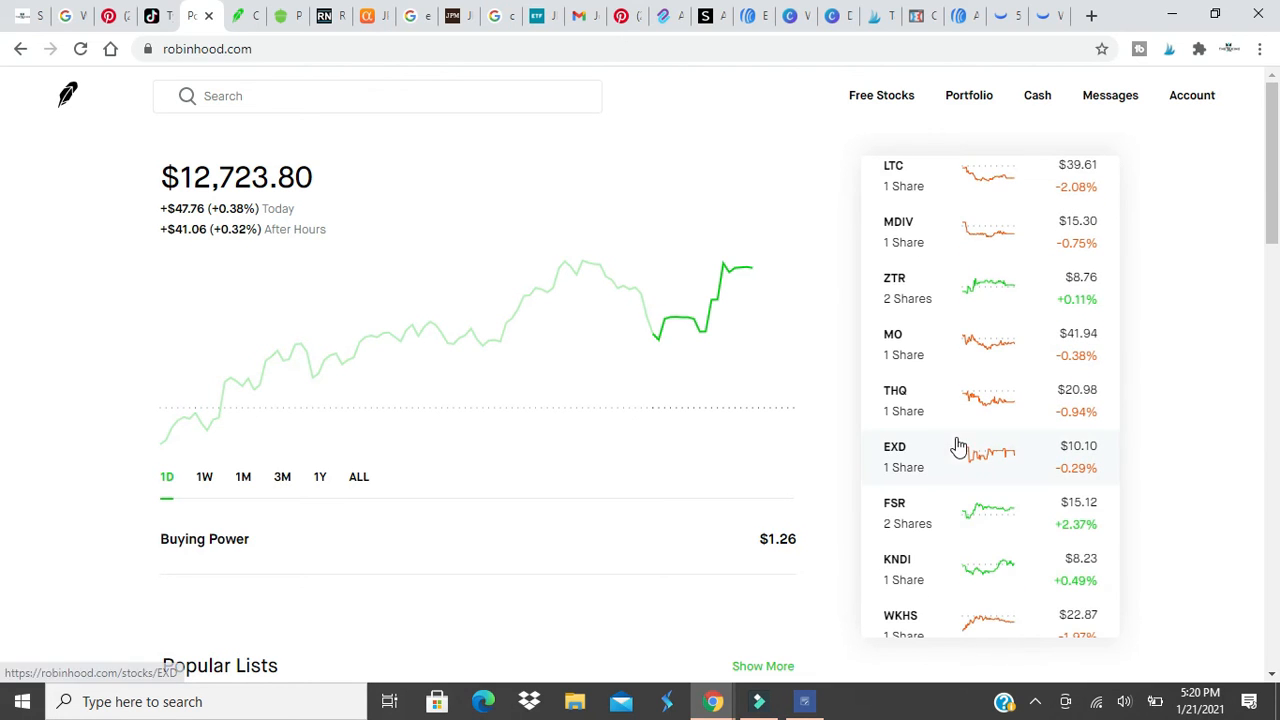
pyautogui.scroll(-3)
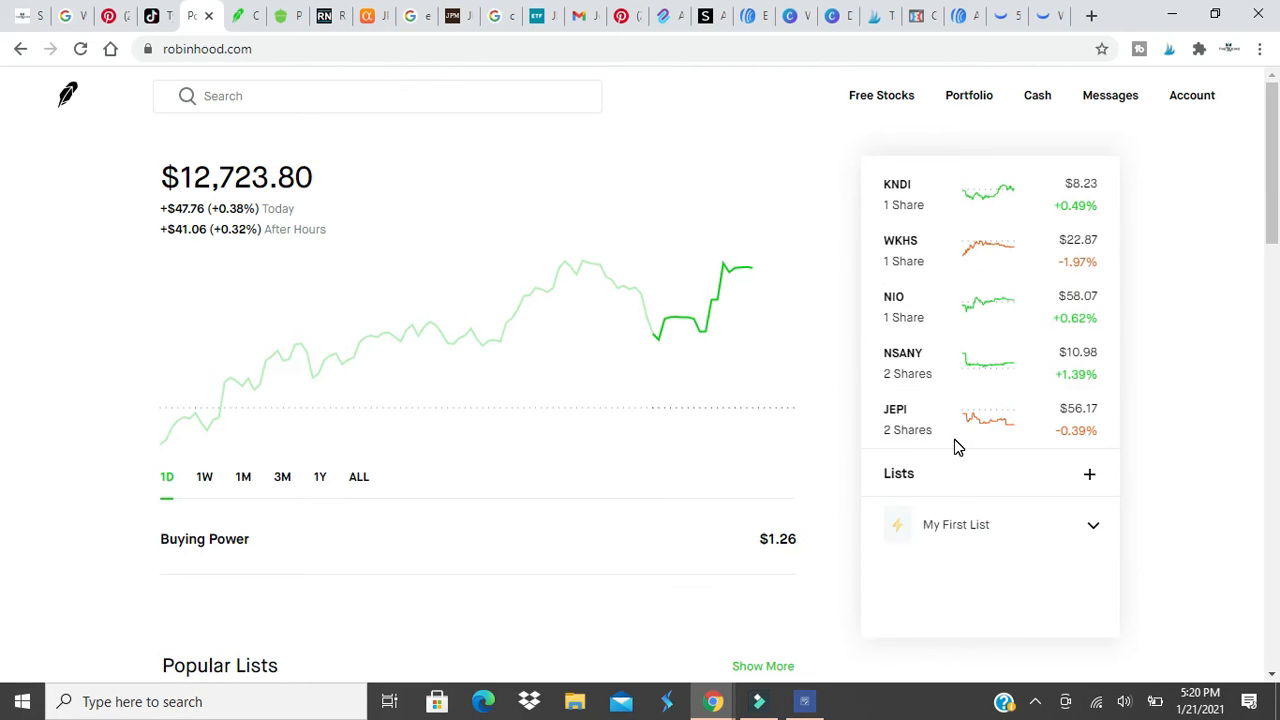
pyautogui.moveTo(896, 412)
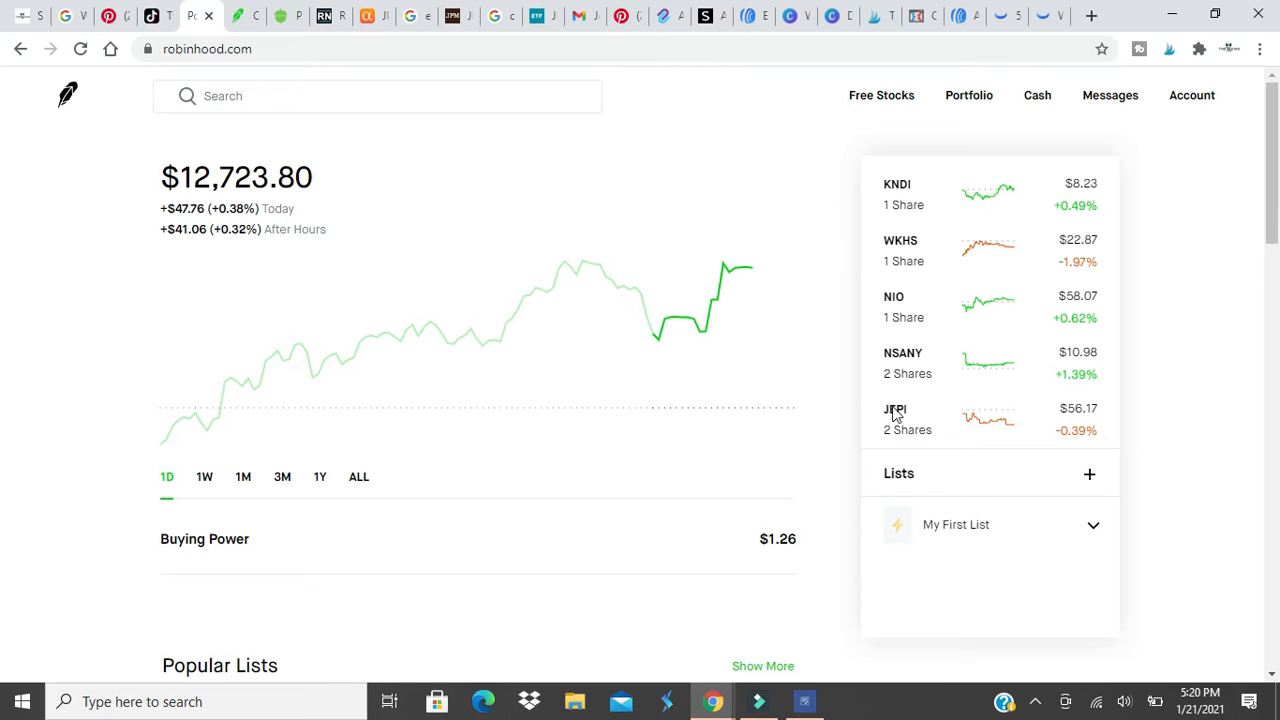
pyautogui.moveTo(896, 414)
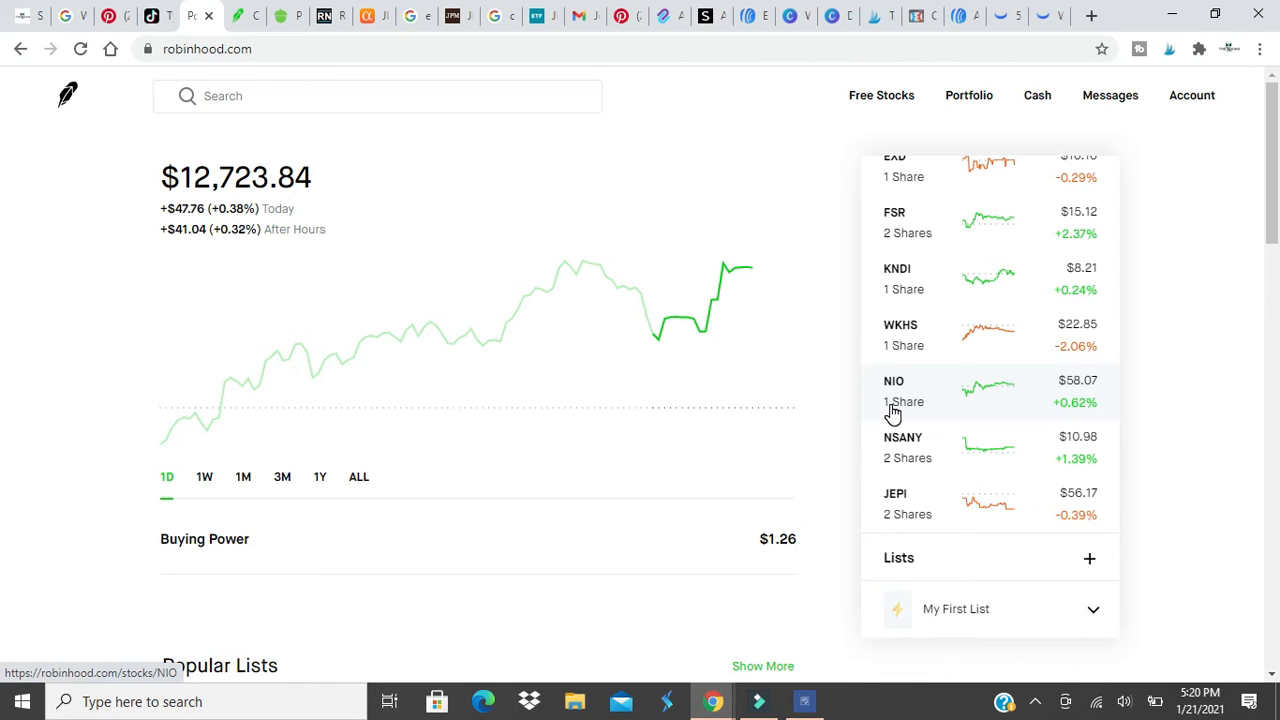
pyautogui.moveTo(358, 476)
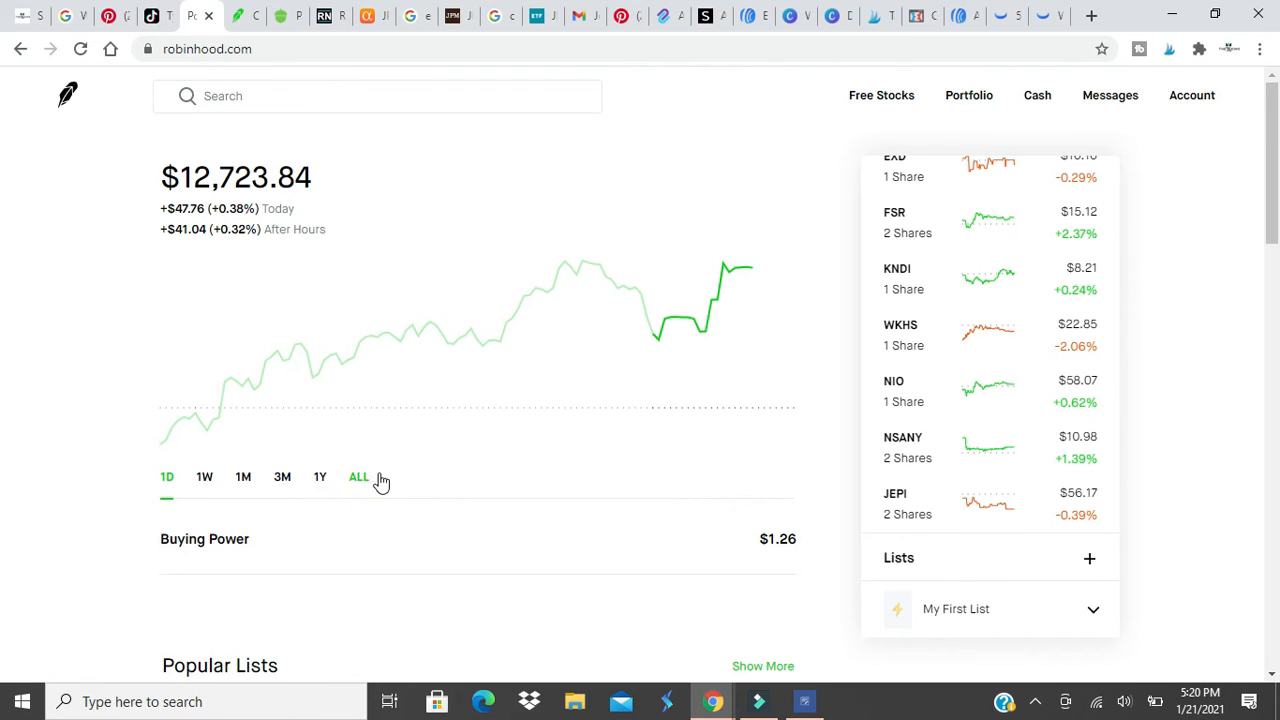
# - Switch the portfolio chart to ALL, showing a +$2,316.07 (+22.25%) total gain
pyautogui.click(358, 476)
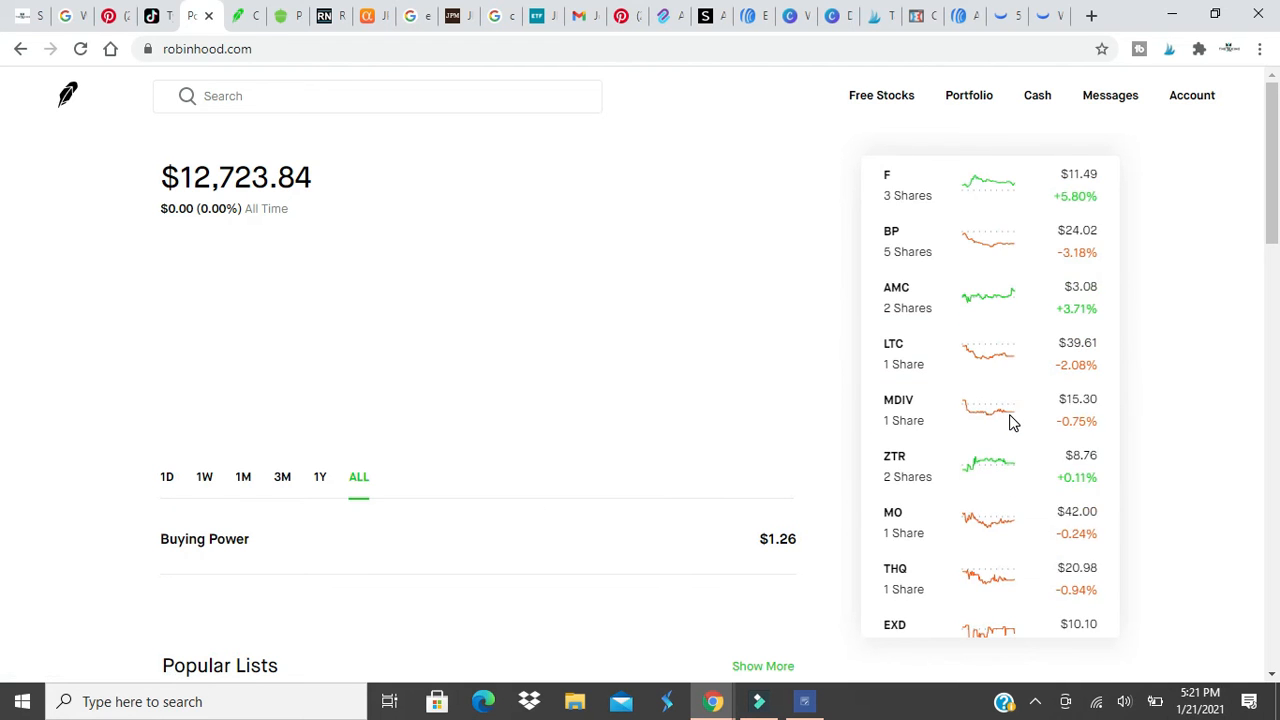
pyautogui.scroll(-3)
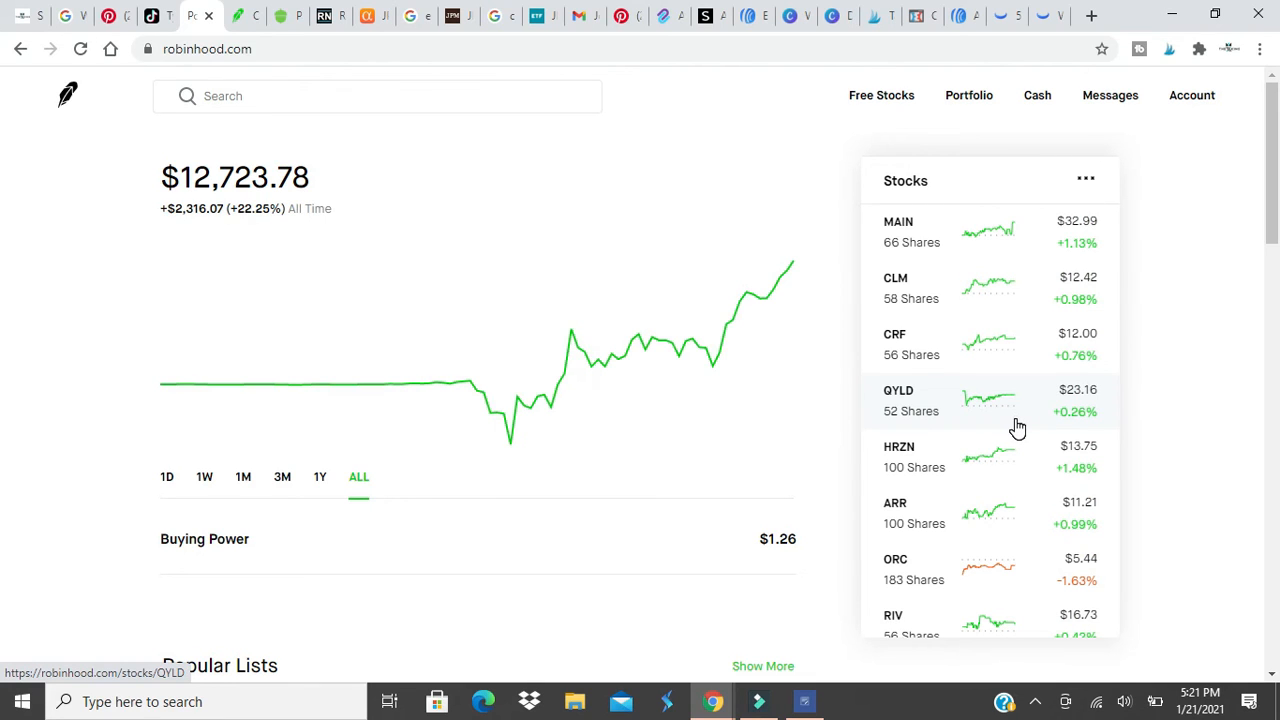
pyautogui.moveTo(1004, 424)
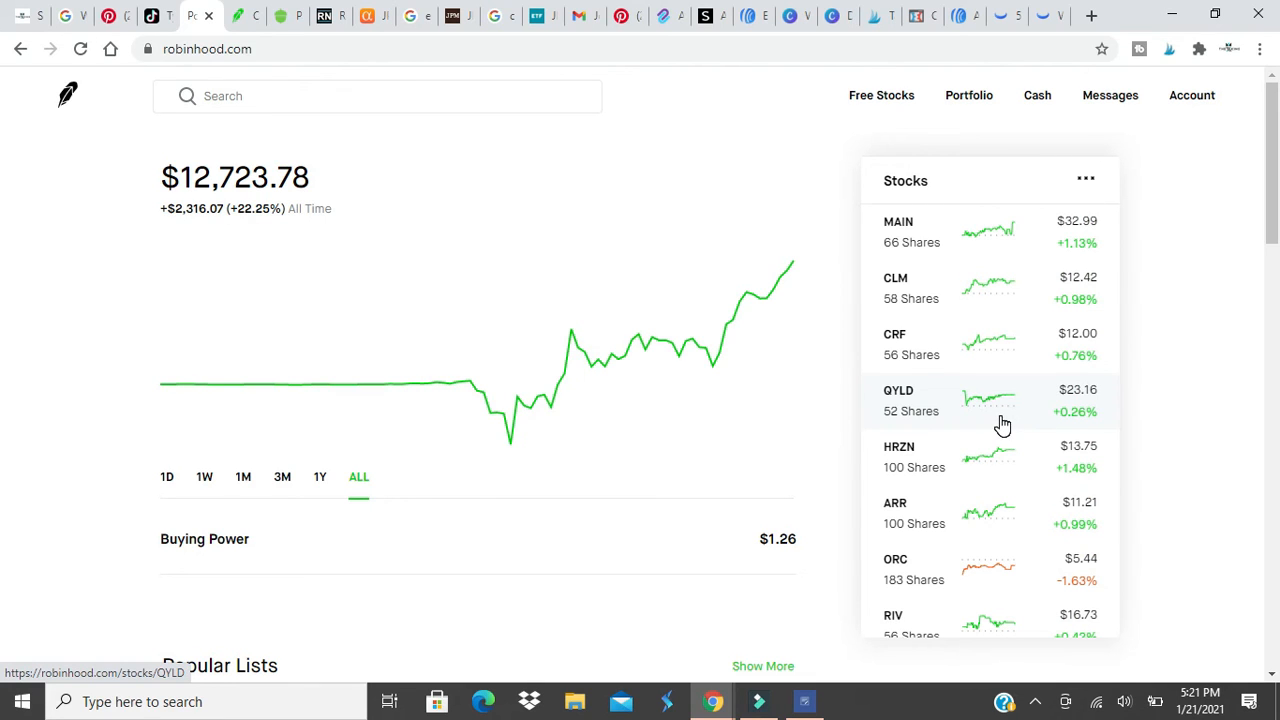